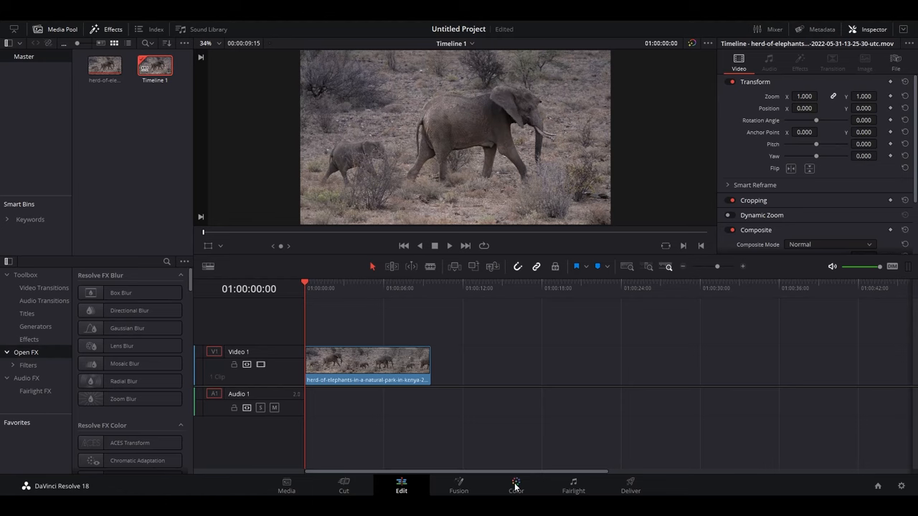
# Step: On the Color page, filter the effects library by 'surface' to find Surface Tracker
pyautogui.click(515, 485)
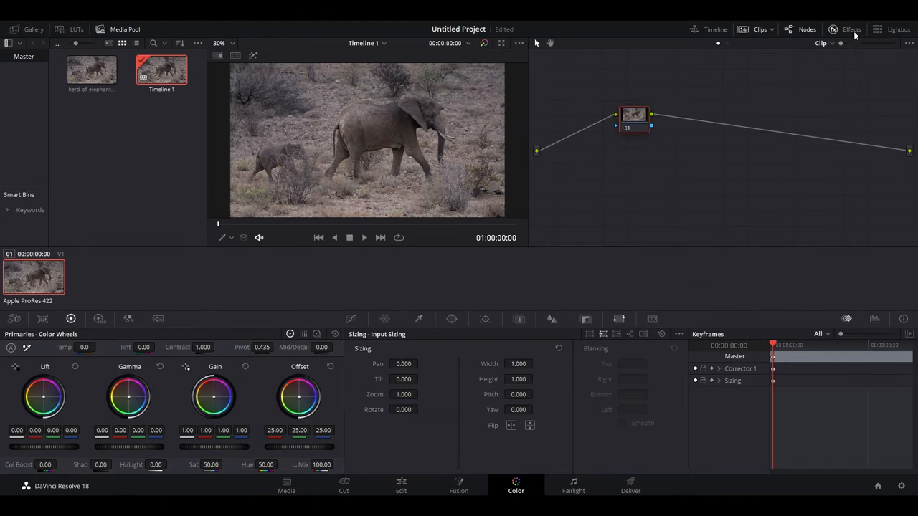
pyautogui.click(851, 30)
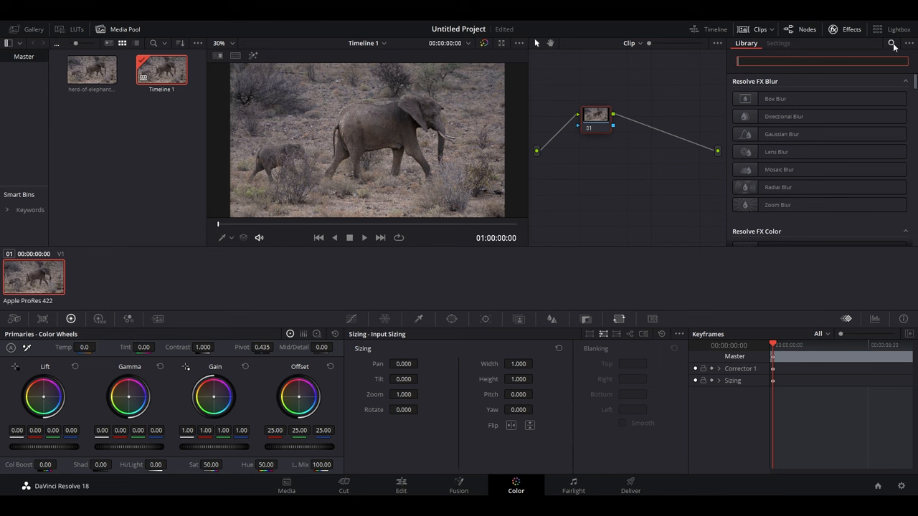
pyautogui.write('surface')
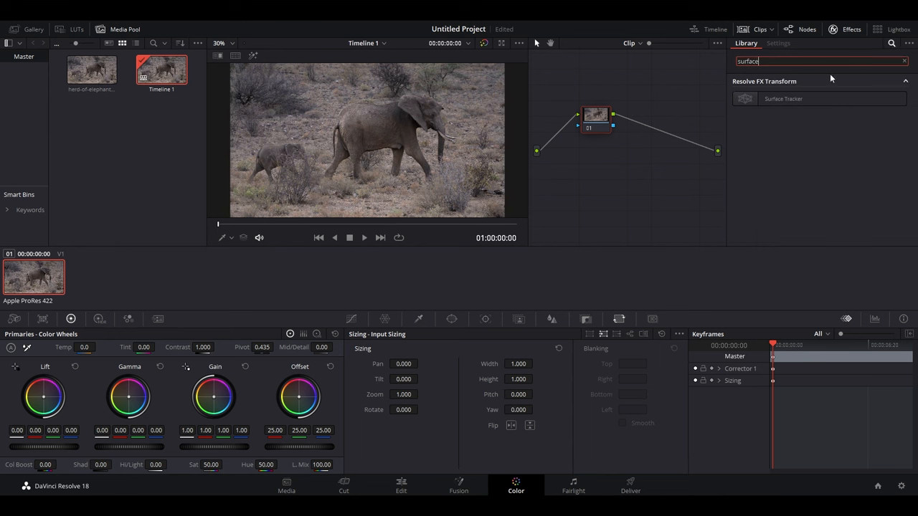
# Step: Add a Surface Tracker node and draw a closed four-point boundary around the elephant's side
pyautogui.doubleClick(783, 98)
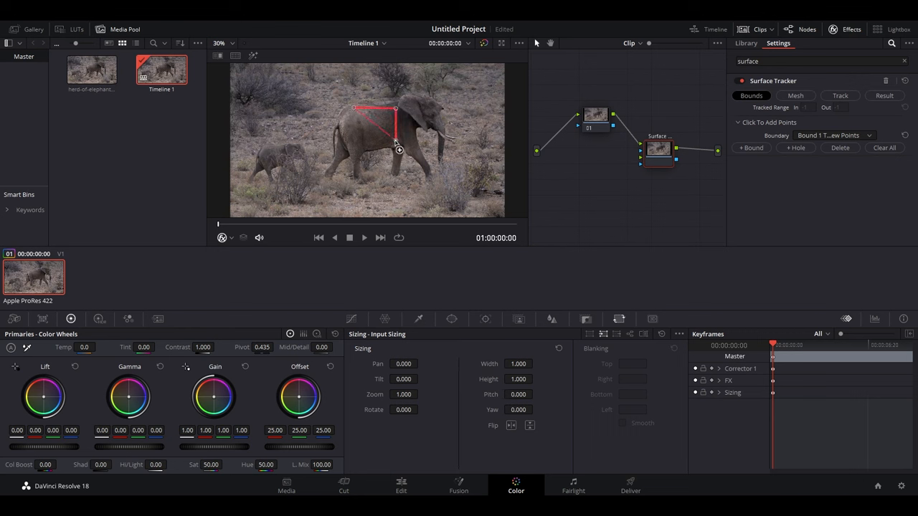
pyautogui.click(795, 95)
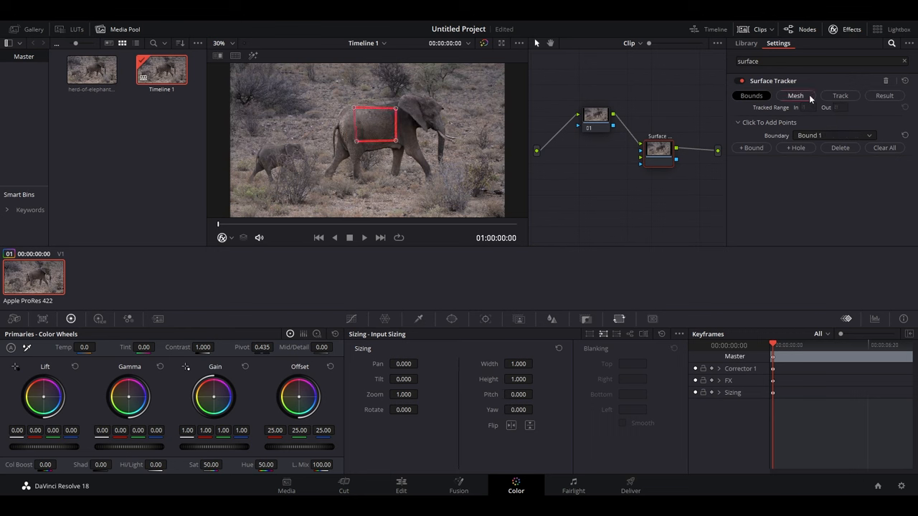
# Step: Generate the tracking mesh inside the boundary and set tracking quality to Better
pyautogui.click(795, 95)
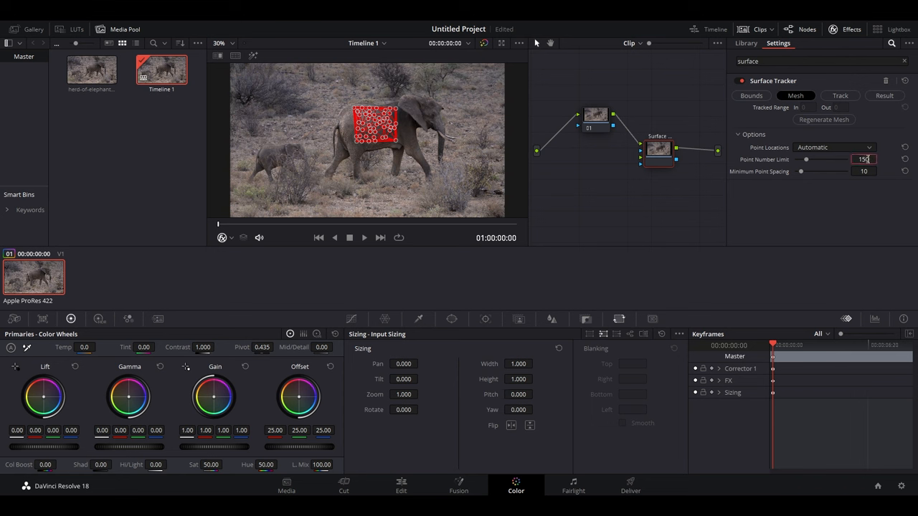
pyautogui.click(839, 96)
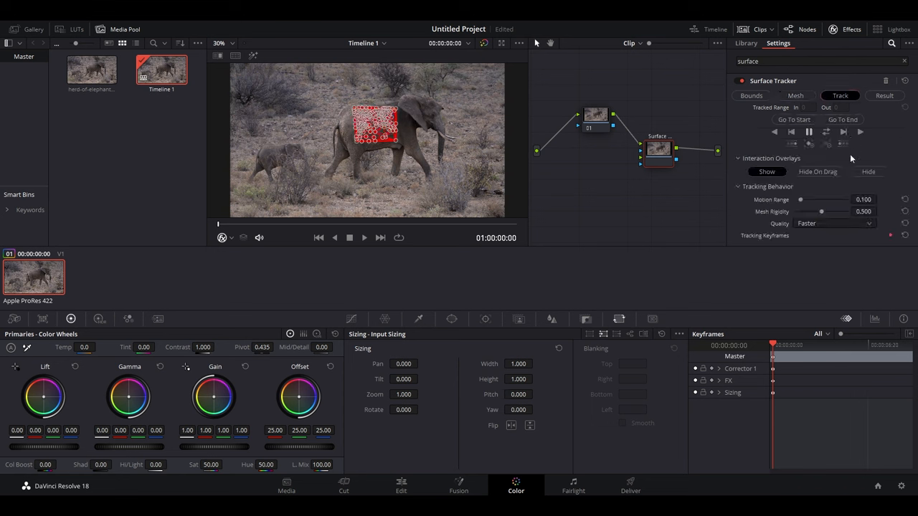
pyautogui.click(832, 223)
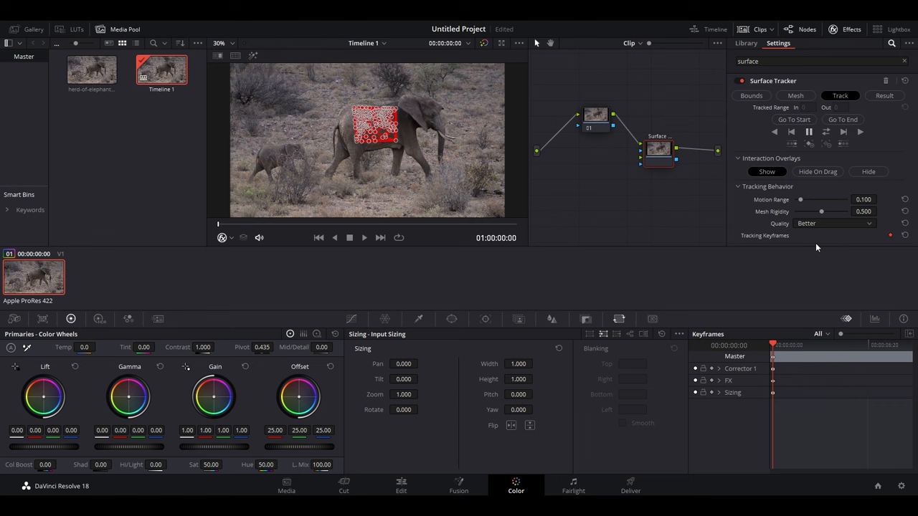
pyautogui.click(859, 132)
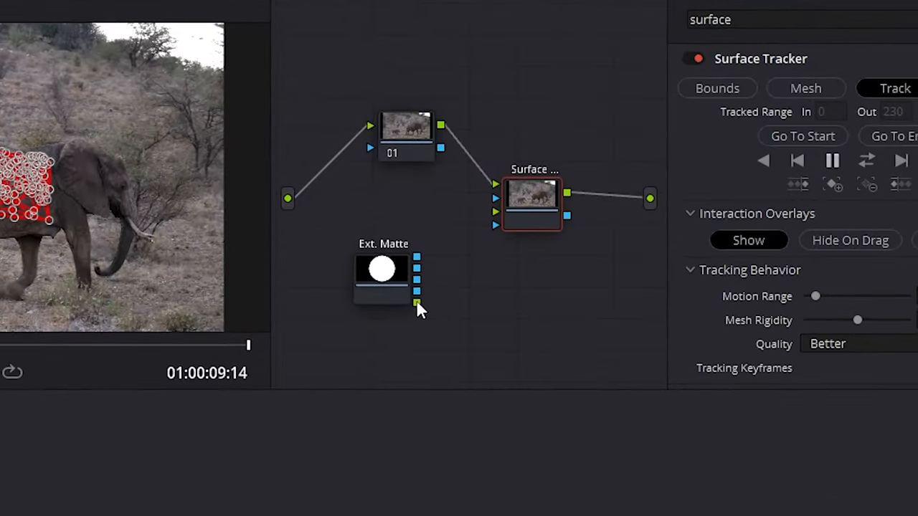
# Step: Connect the External Matte node's output to the Surface Tracker node's third input
pyautogui.moveTo(418, 305); pyautogui.dragTo(497, 219)
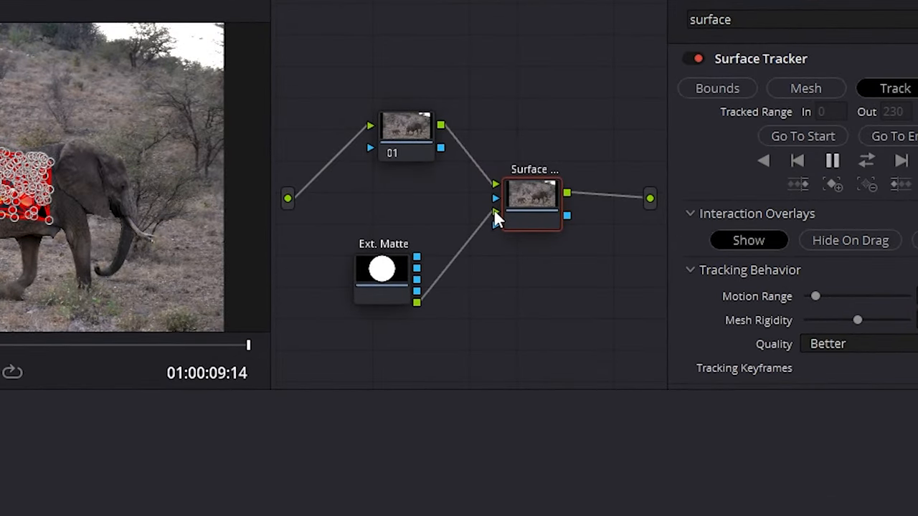
pyautogui.moveTo(421, 264)
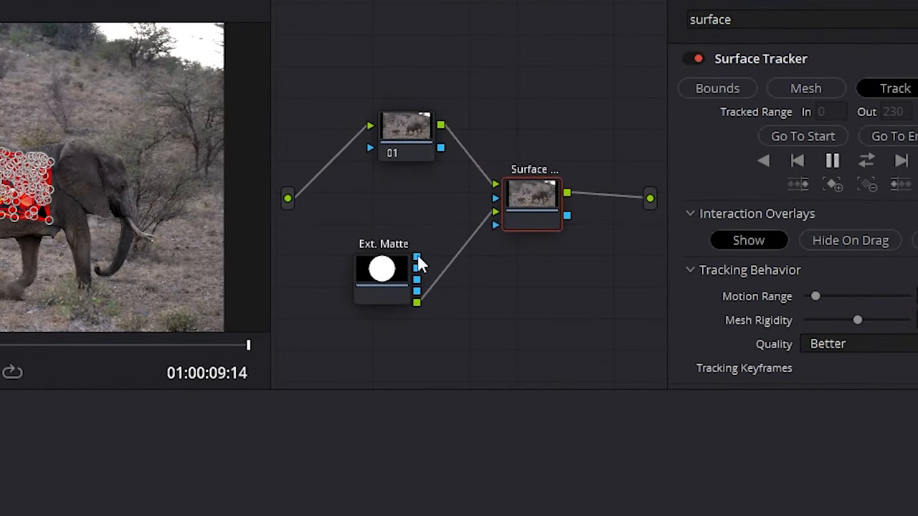